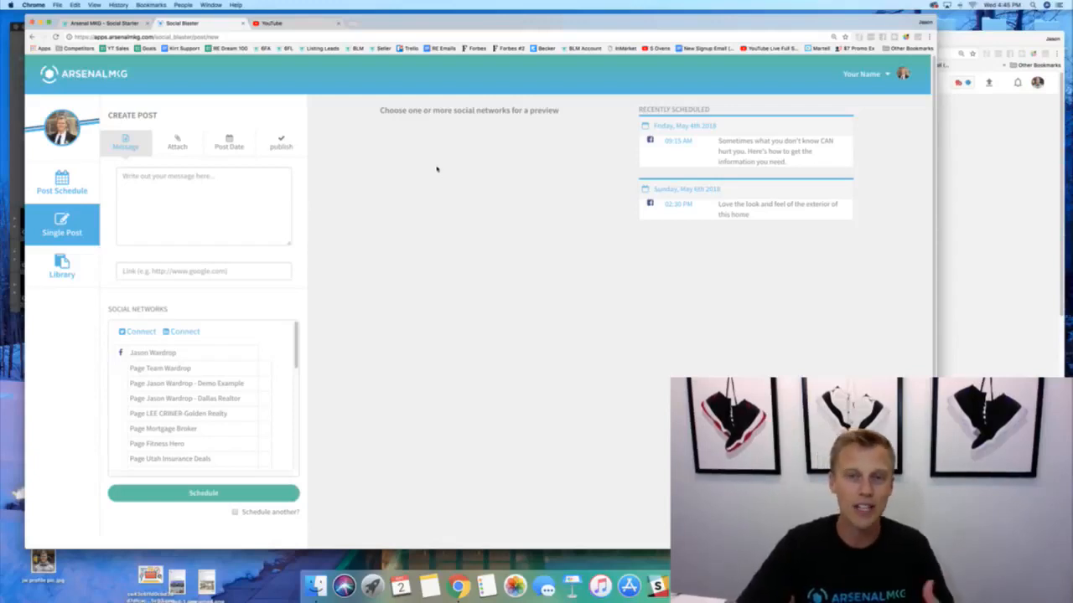
# Choose the Facebook profile so a Facebook preview of the empty message appears.
pyautogui.click(204, 205)
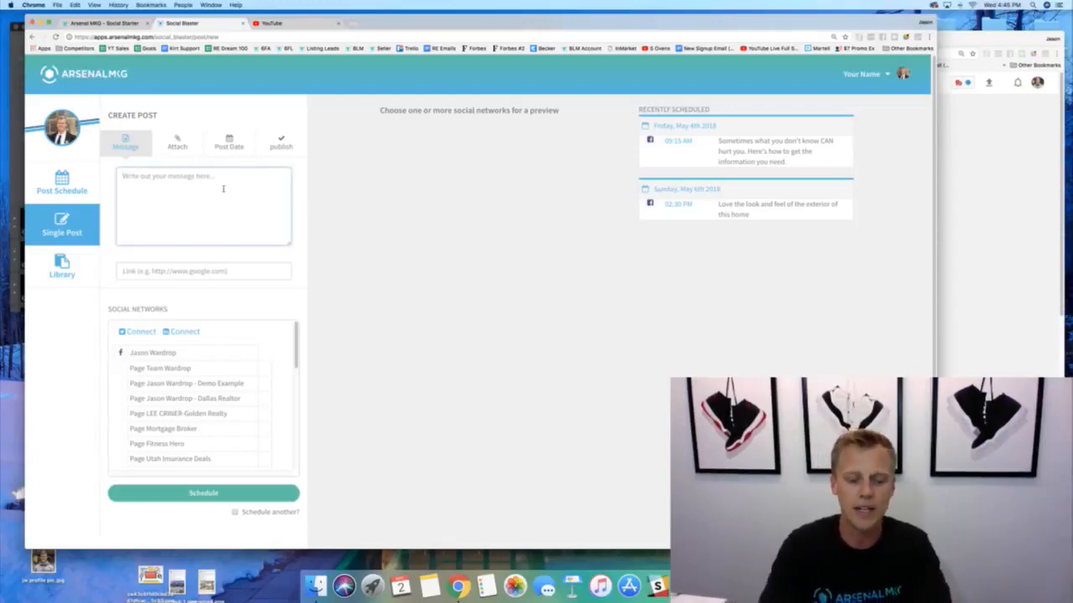
pyautogui.write('Type Your Message...')
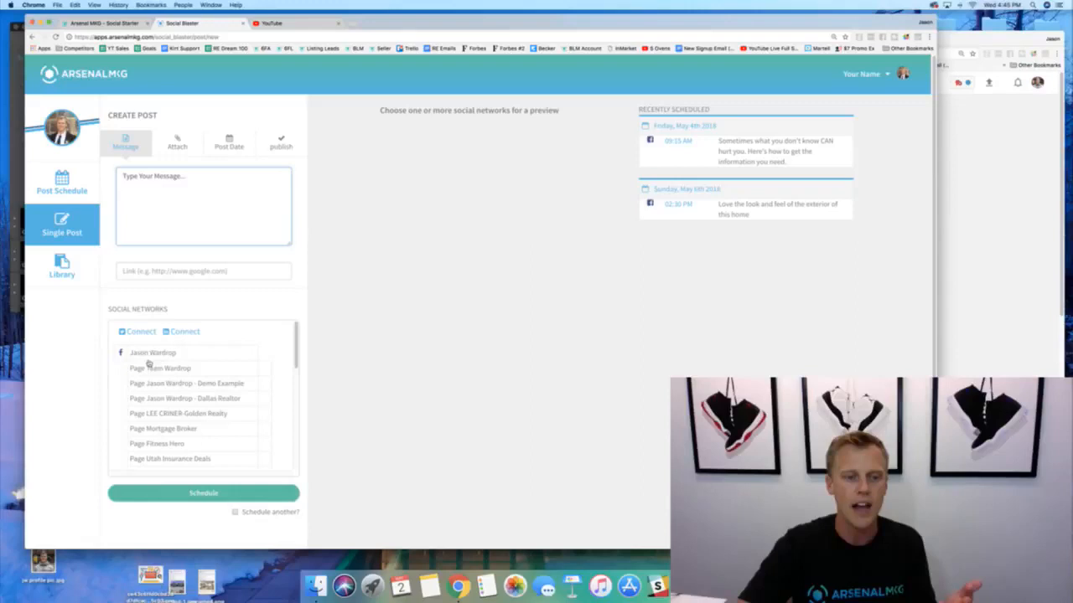
pyautogui.scroll(-3)
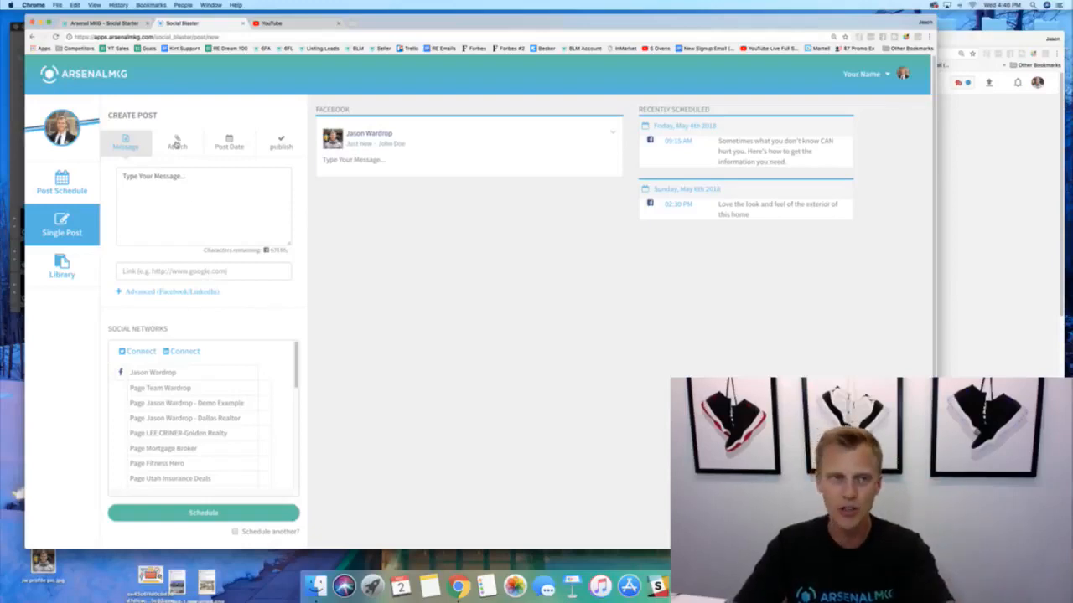
# Attach the resort pool photo so it shows in the Facebook preview.
pyautogui.click(177, 142)
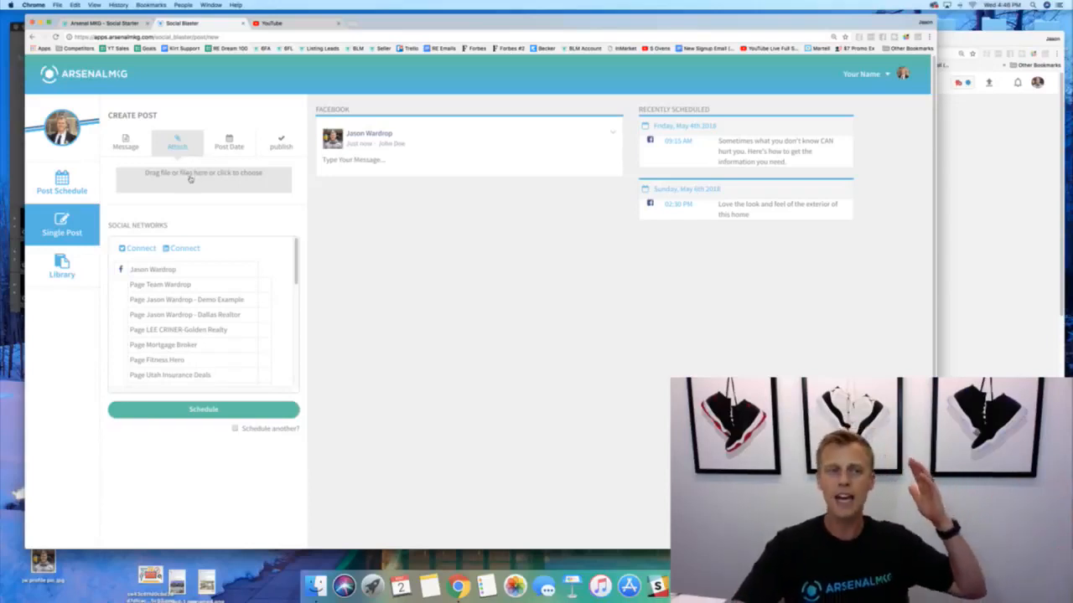
pyautogui.click(203, 176)
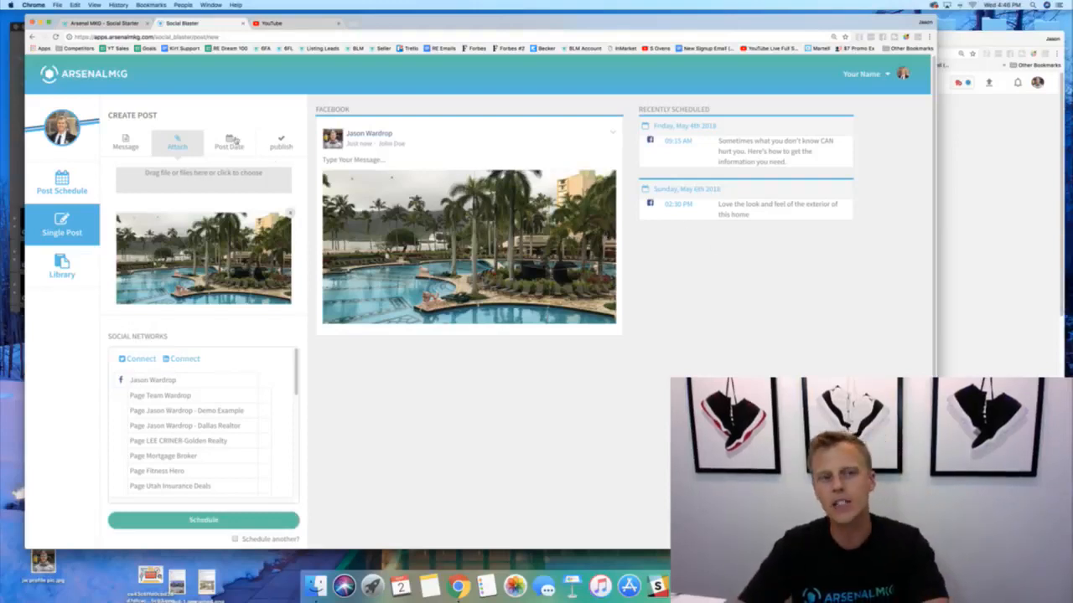
pyautogui.click(228, 143)
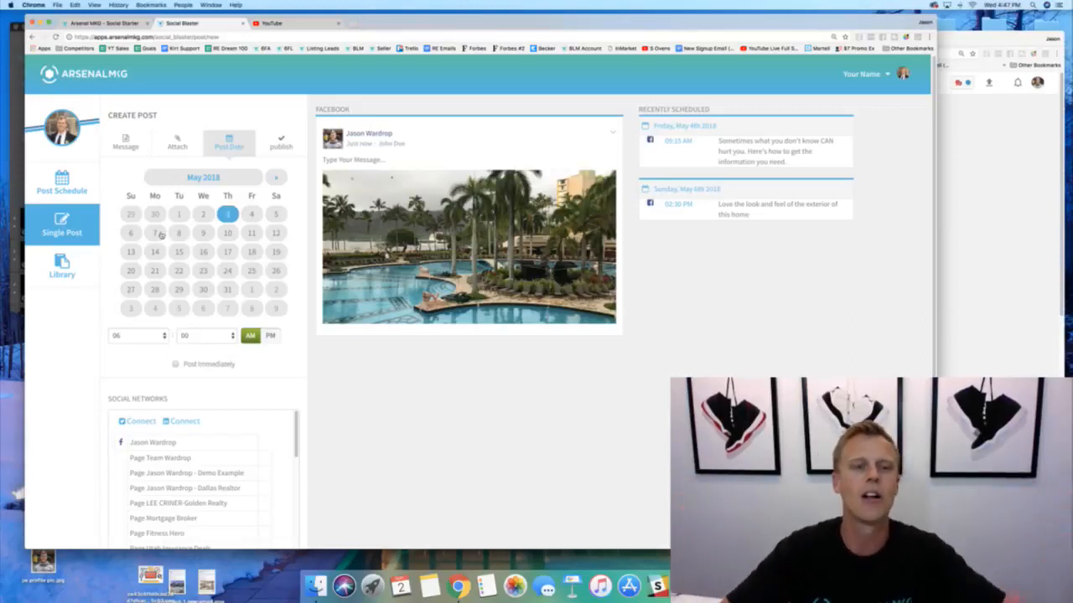
# Set the post date to Tuesday, May 8, 2018 at 10:15 AM.
pyautogui.click(178, 232)
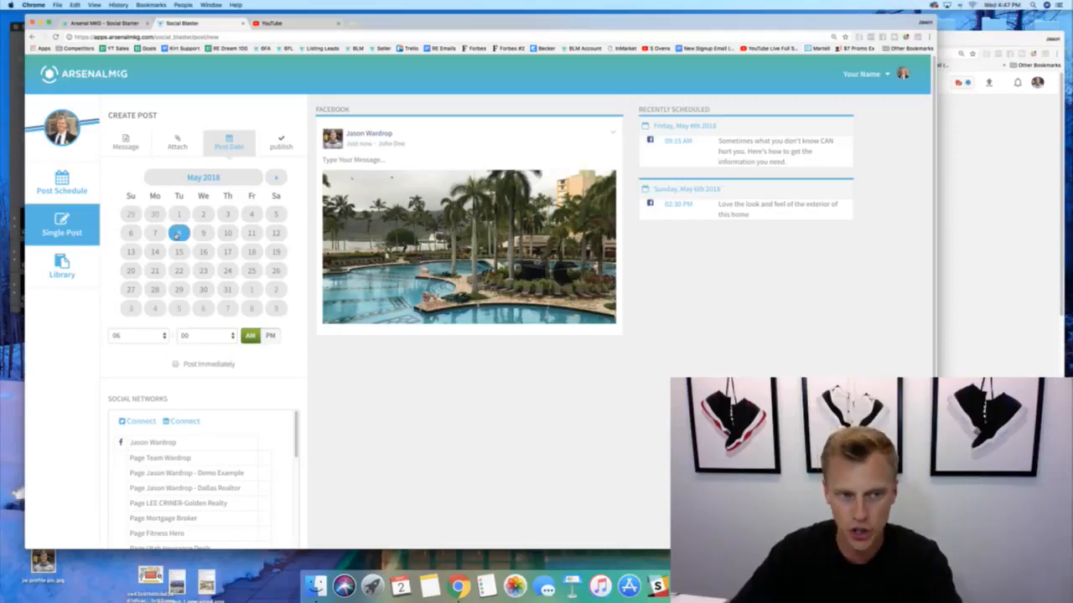
pyautogui.click(137, 335)
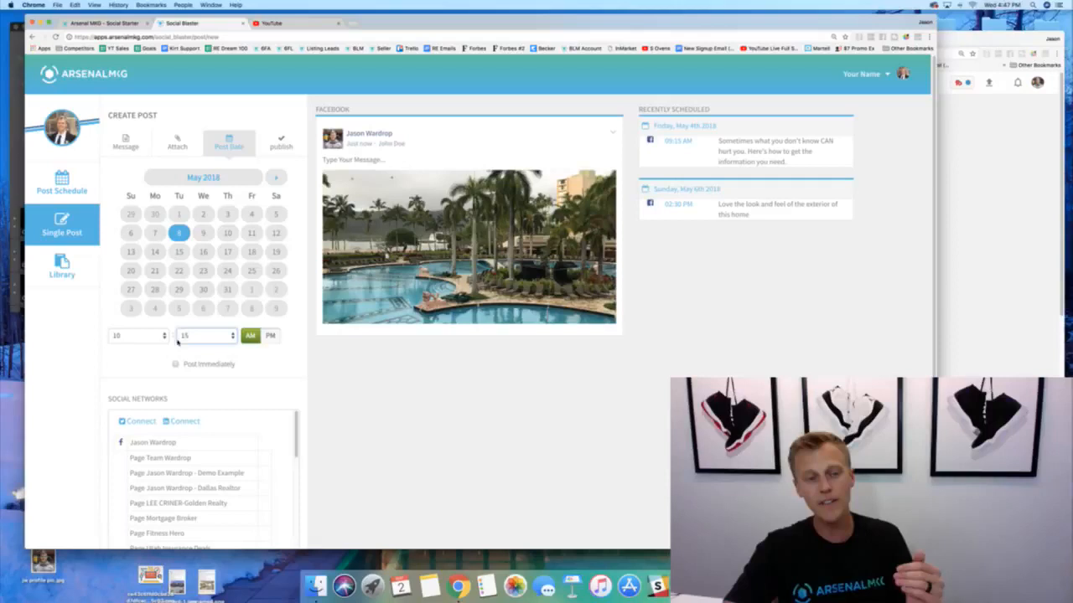
pyautogui.scroll(-3)
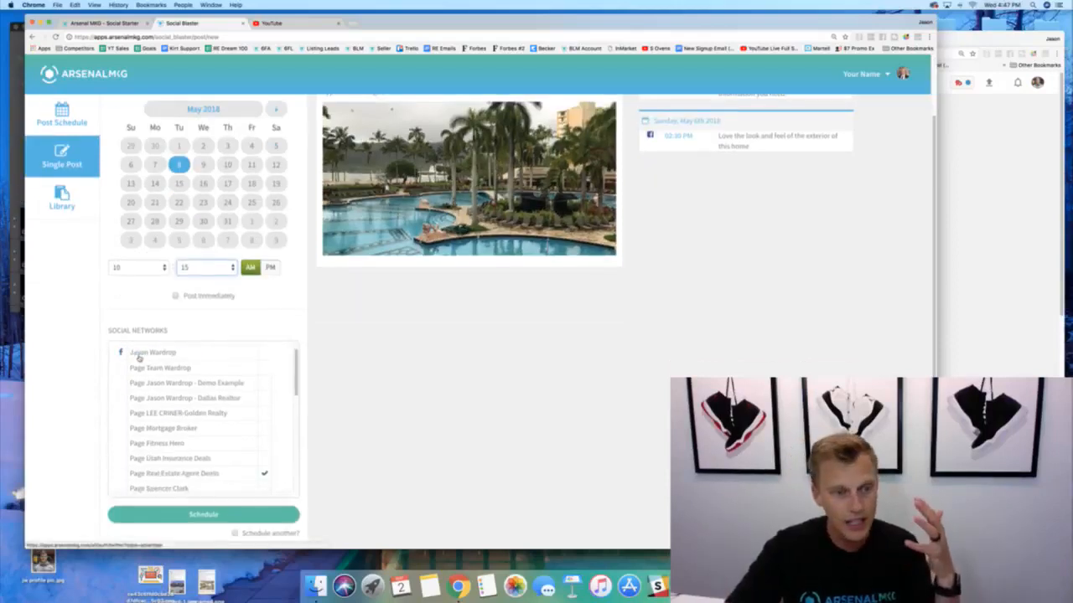
pyautogui.scroll(-3)
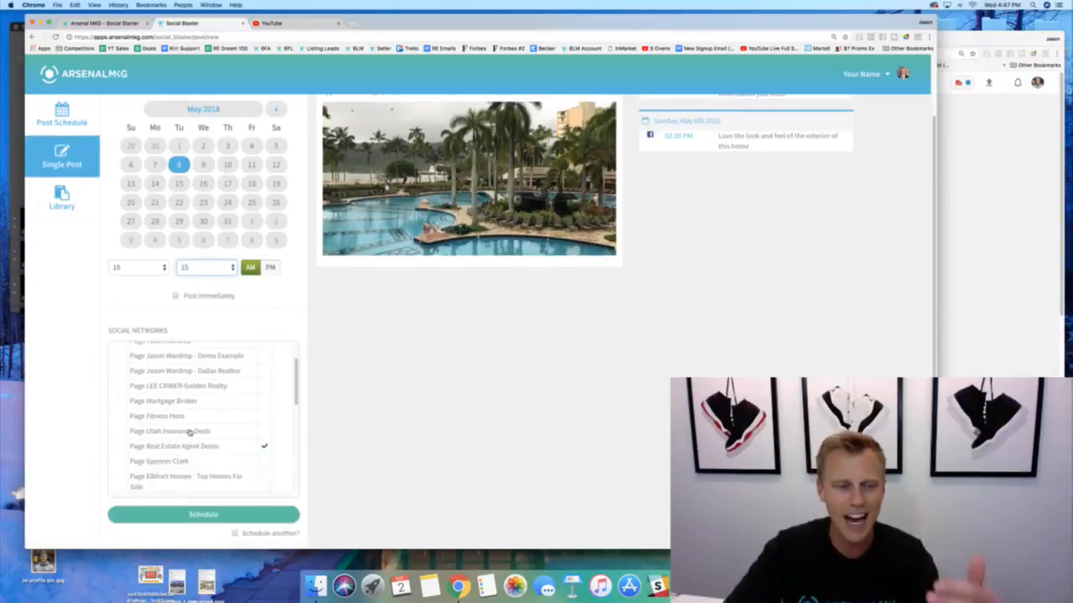
pyautogui.scroll(-3)
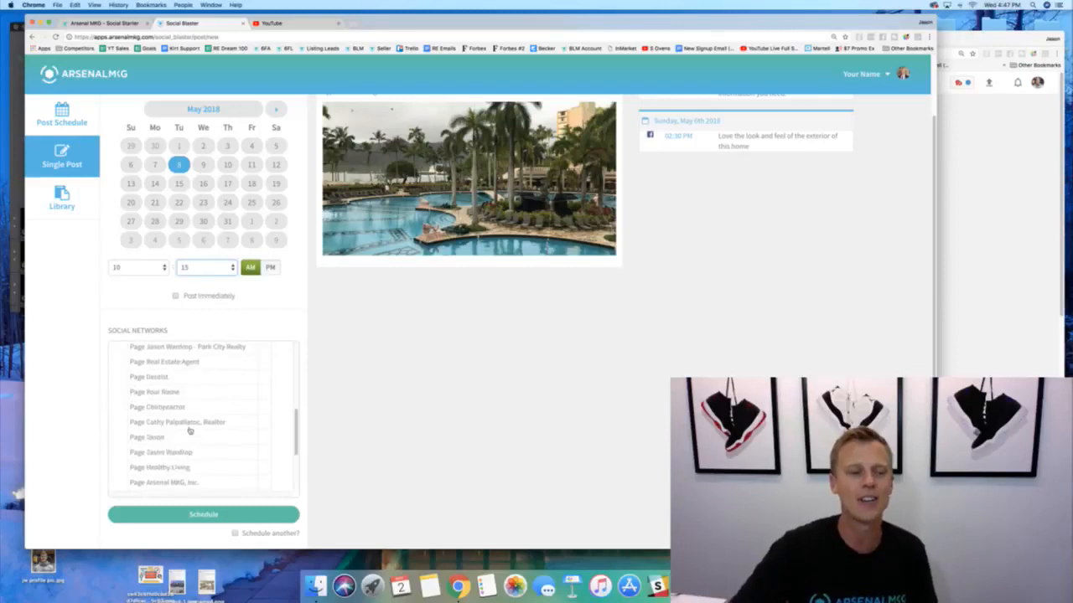
pyautogui.scroll(-3)
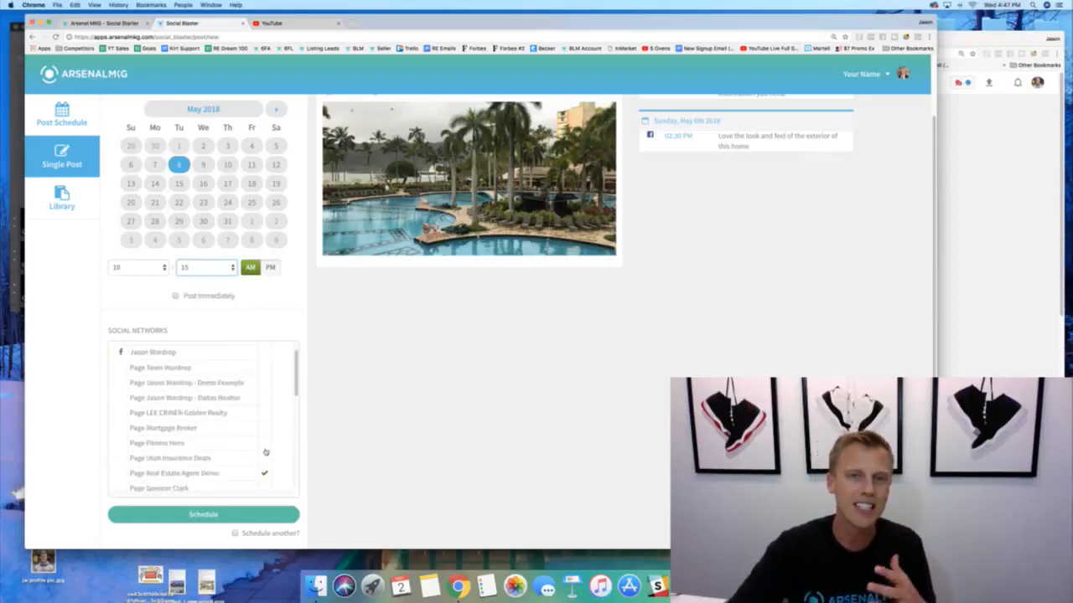
# Schedule the May 8, 10:15 AM pool post and check it in the schedule list.
pyautogui.click(203, 514)
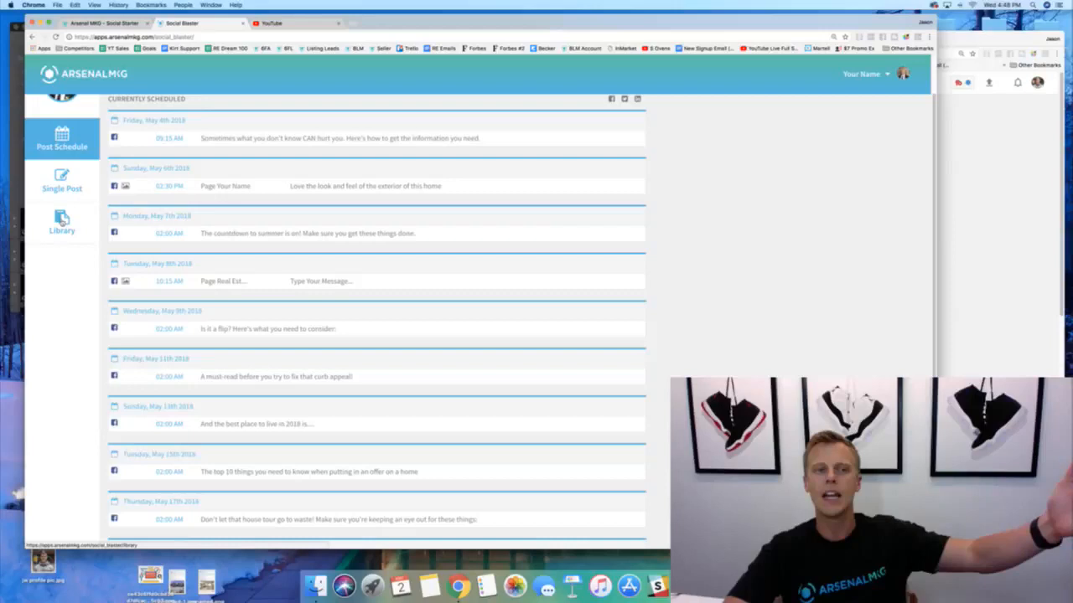
pyautogui.click(62, 222)
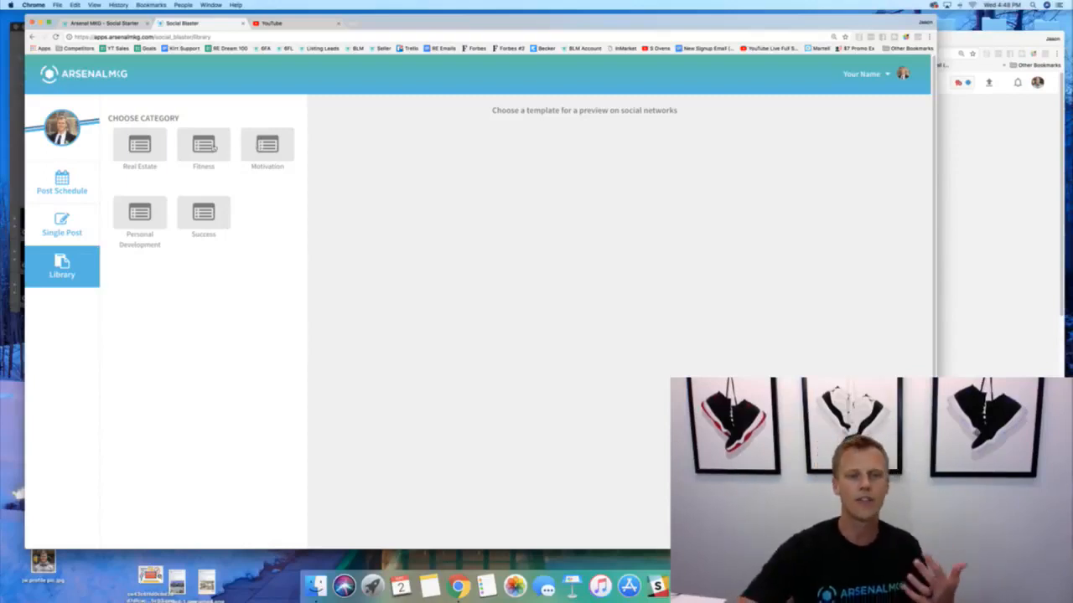
# Preview Fitness templates: What's motivating you?, tag-a-friend workout, Push yourself everyday!, Keep pushing!
pyautogui.click(203, 147)
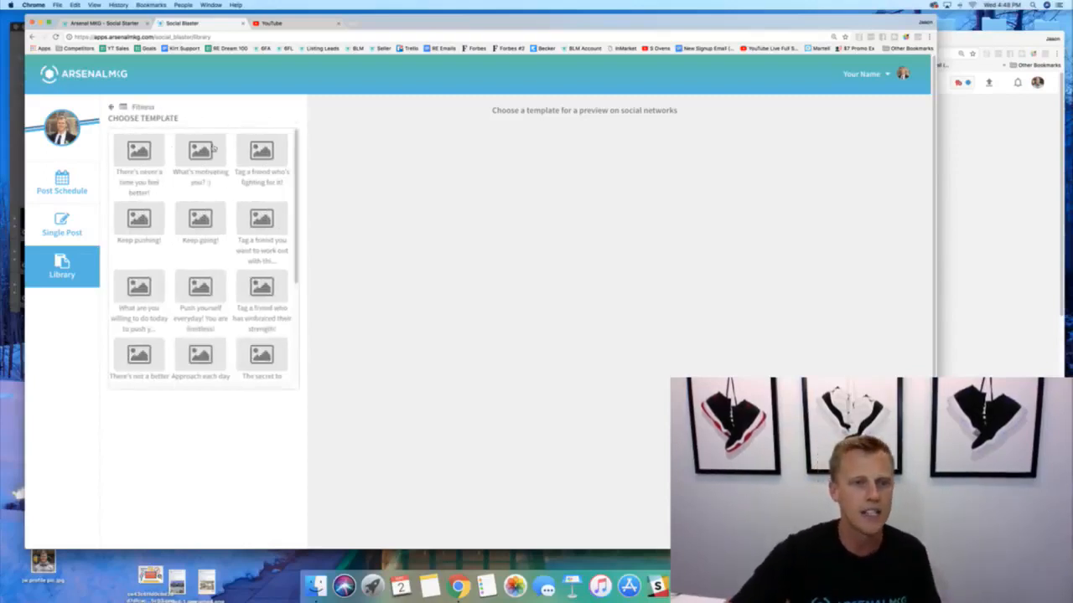
pyautogui.click(200, 151)
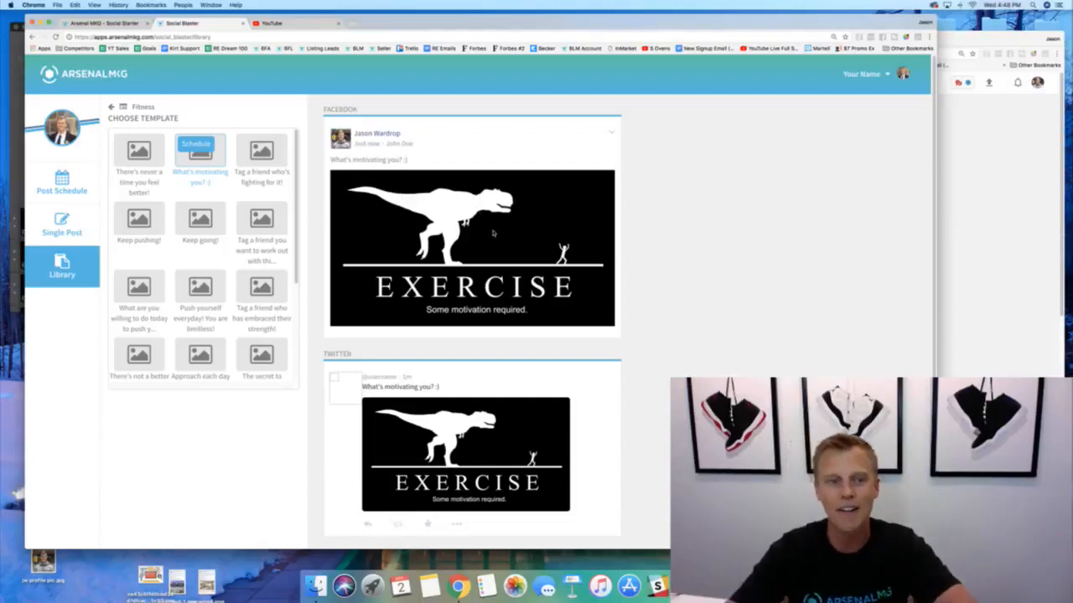
pyautogui.click(261, 218)
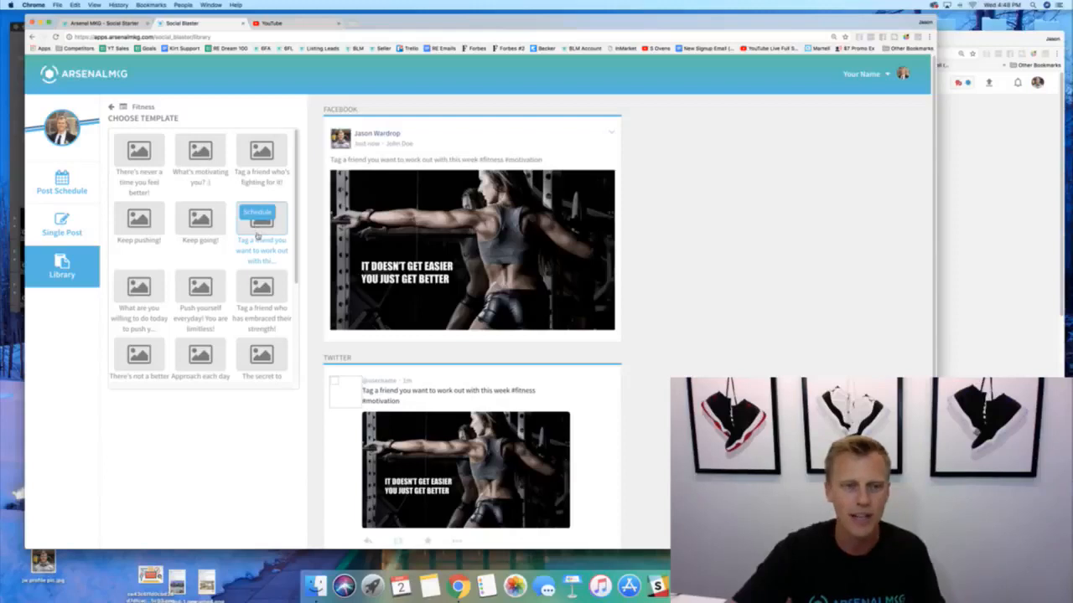
pyautogui.click(200, 287)
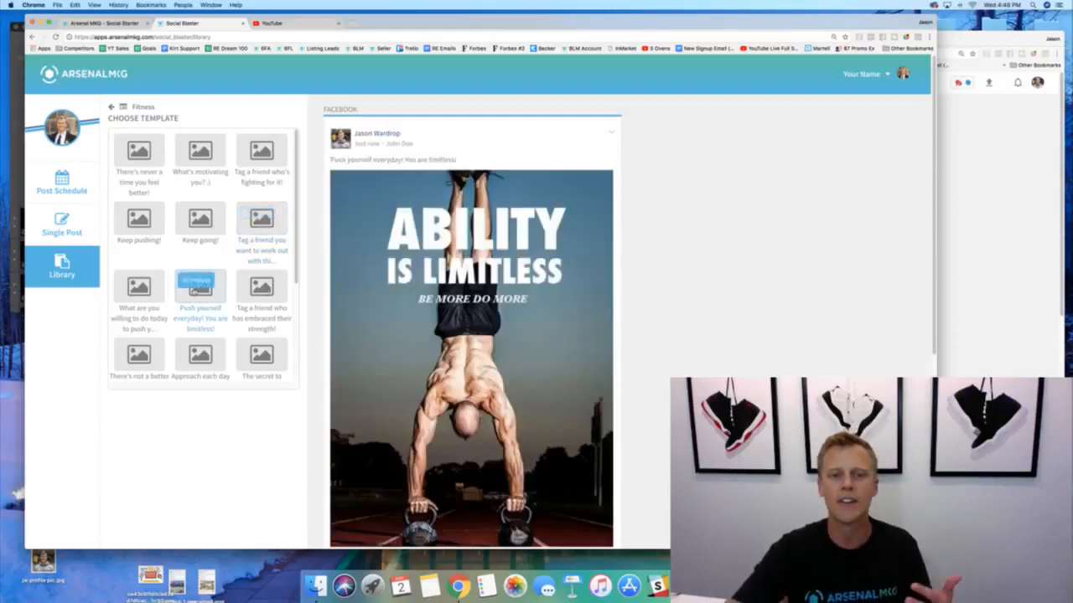
pyautogui.click(138, 218)
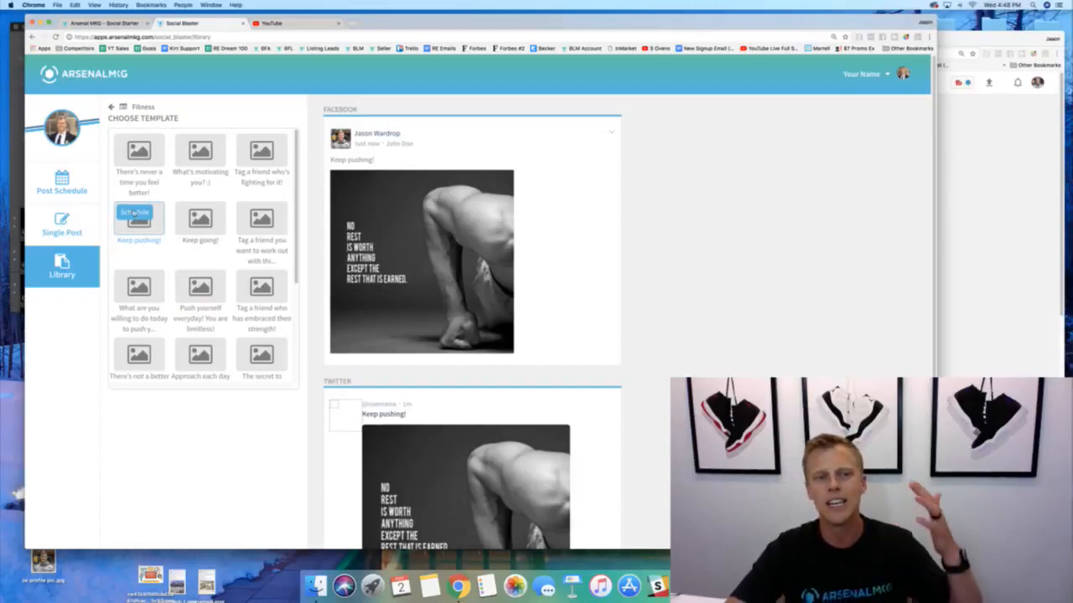
pyautogui.click(138, 218)
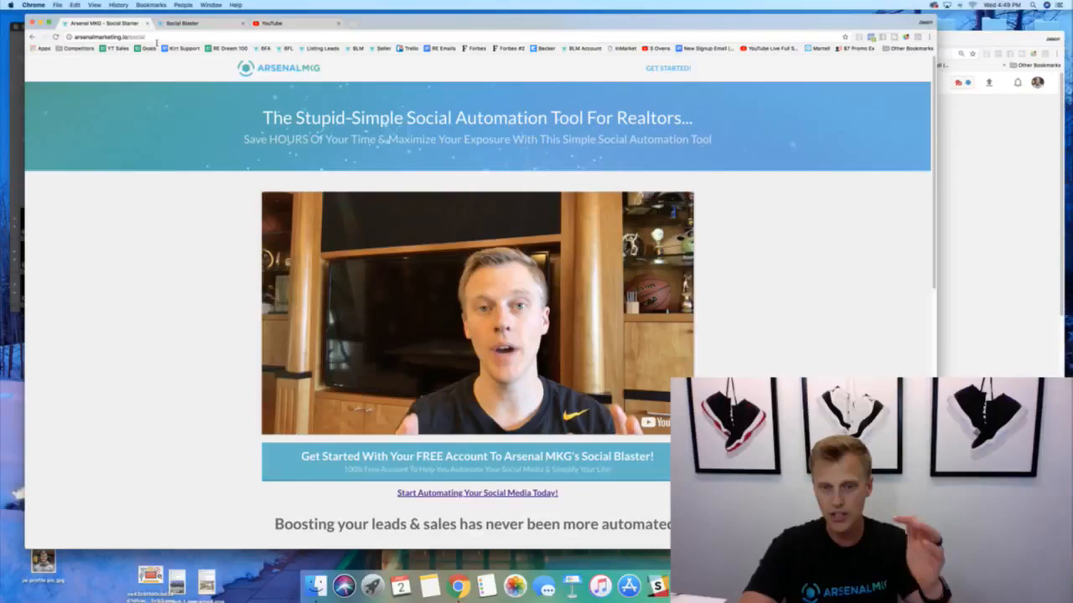
pyautogui.scroll(-3)
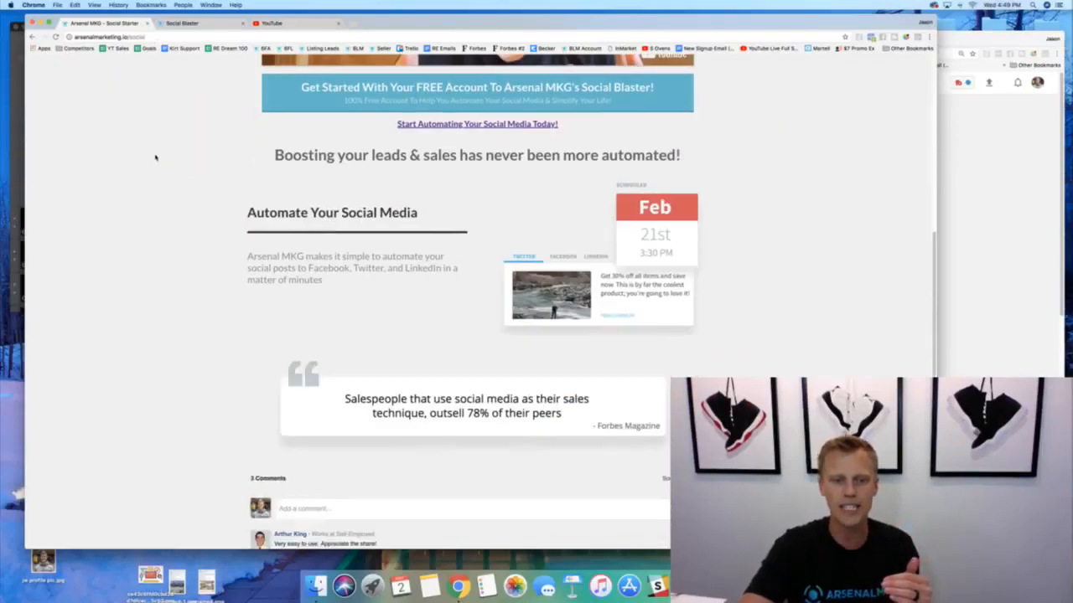
pyautogui.scroll(3)
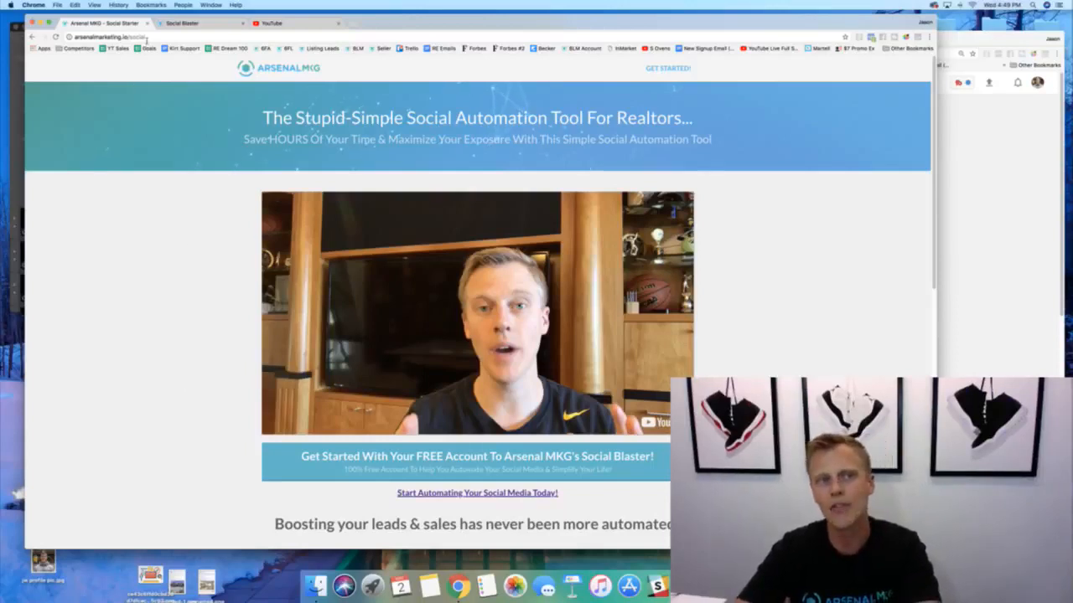
pyautogui.click(109, 37)
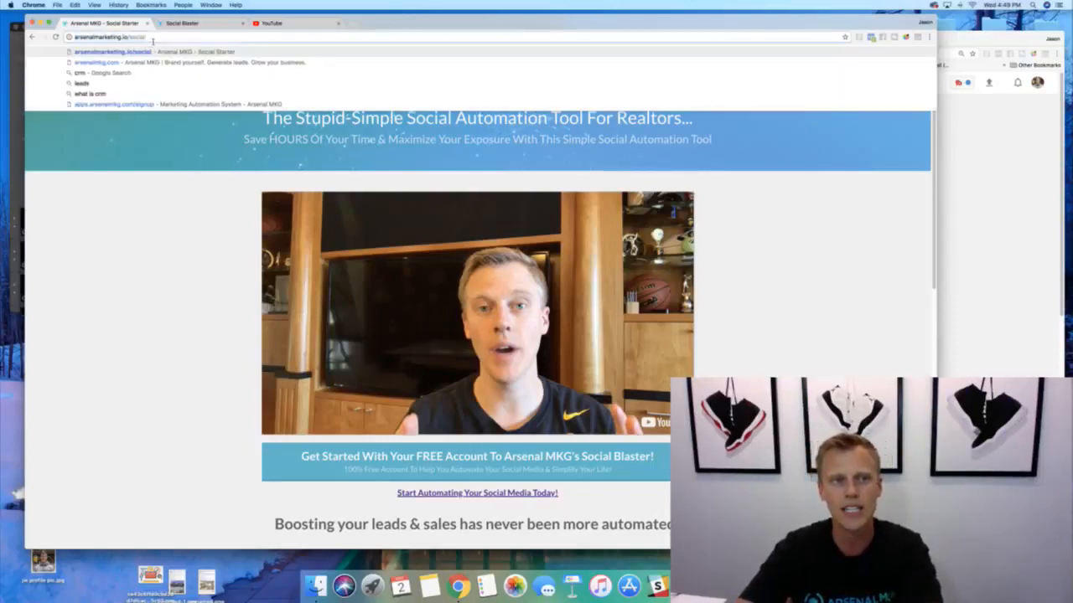